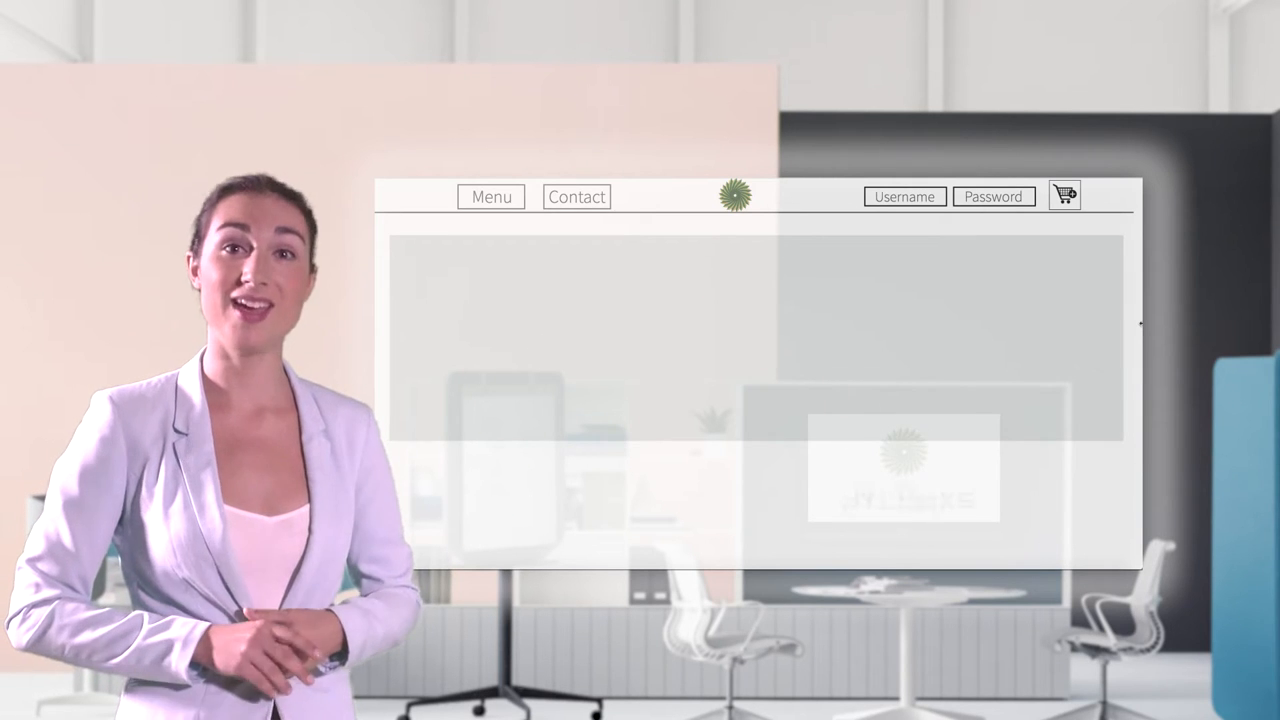
left_click(490, 196)
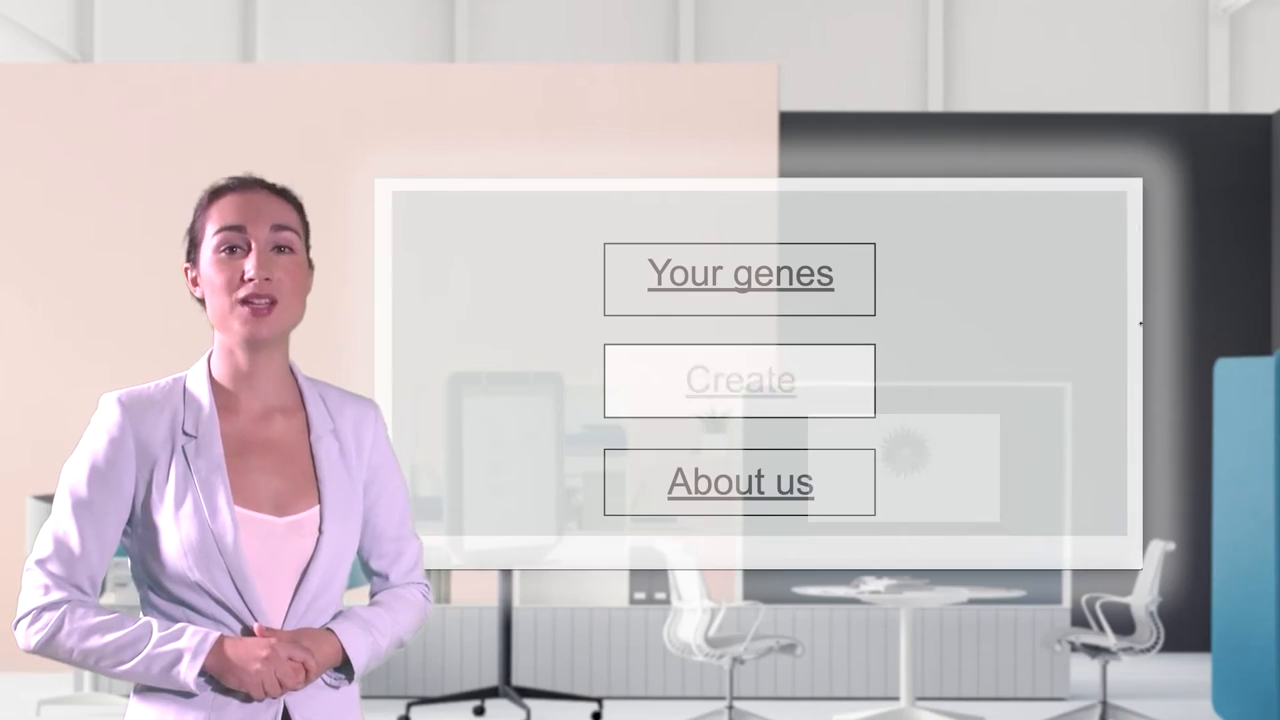
left_click(738, 380)
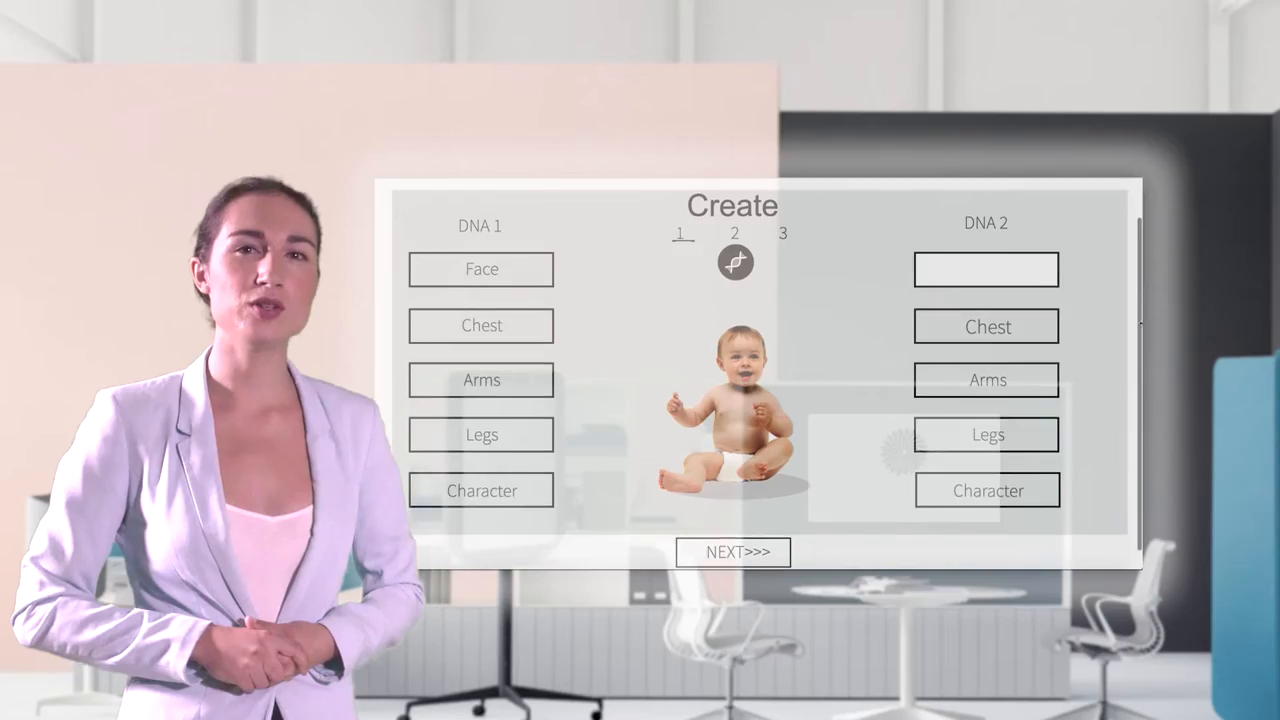